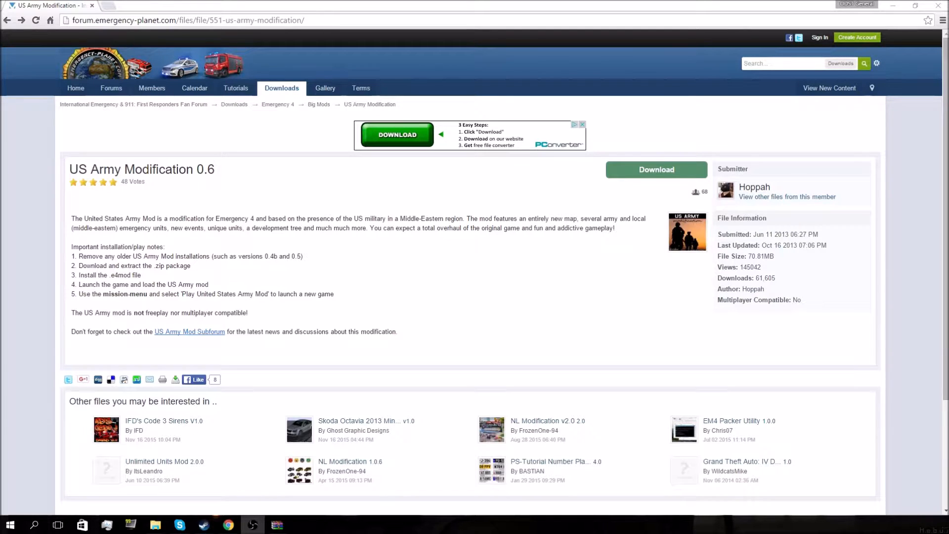
pyautogui.moveTo(763, 246)
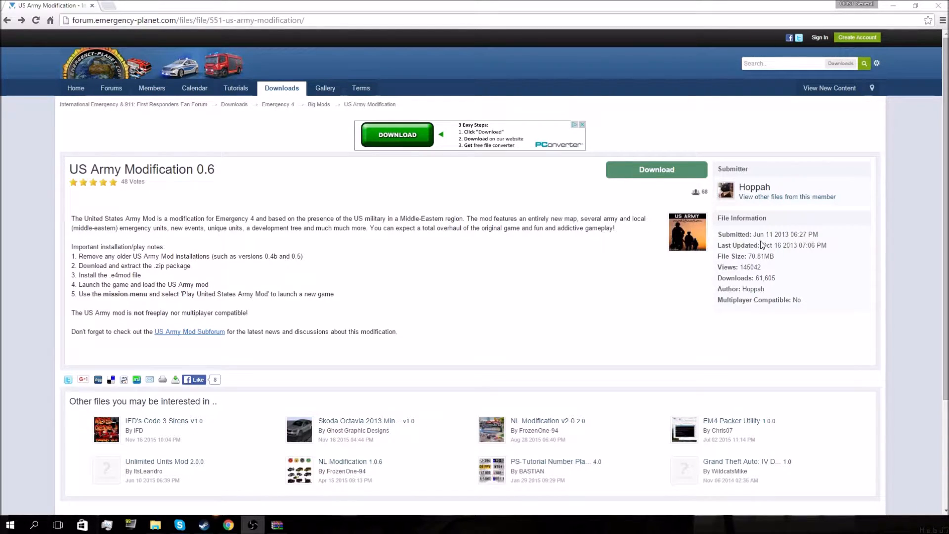
pyautogui.moveTo(768, 245)
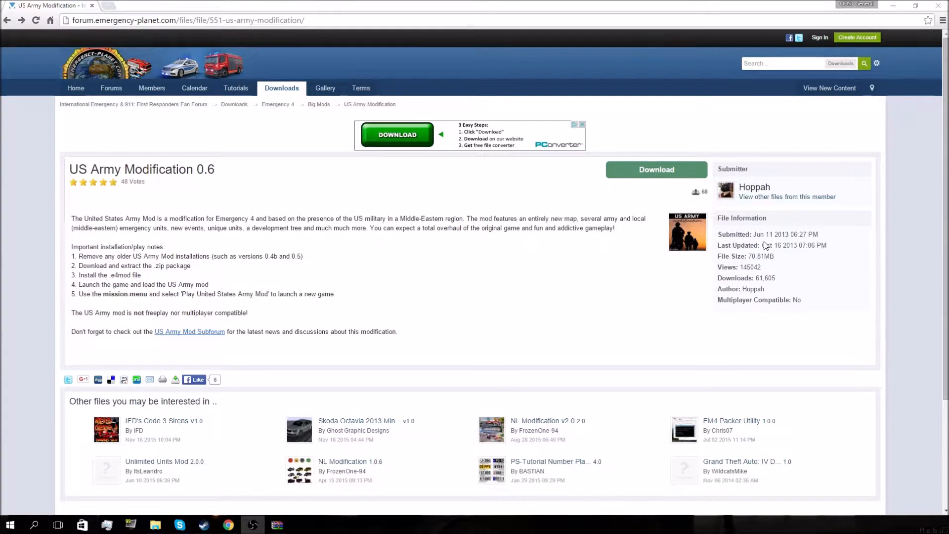
pyautogui.moveTo(181, 206)
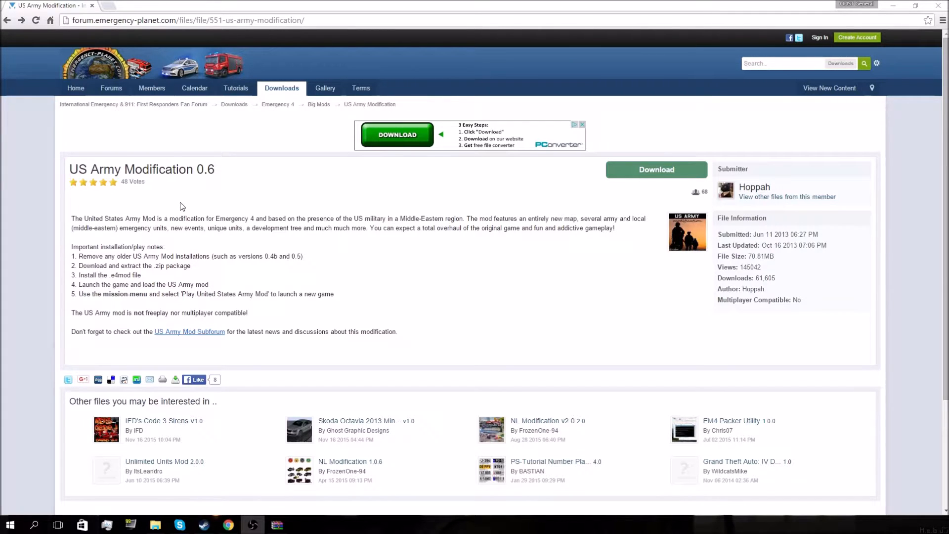
pyautogui.moveTo(126, 141)
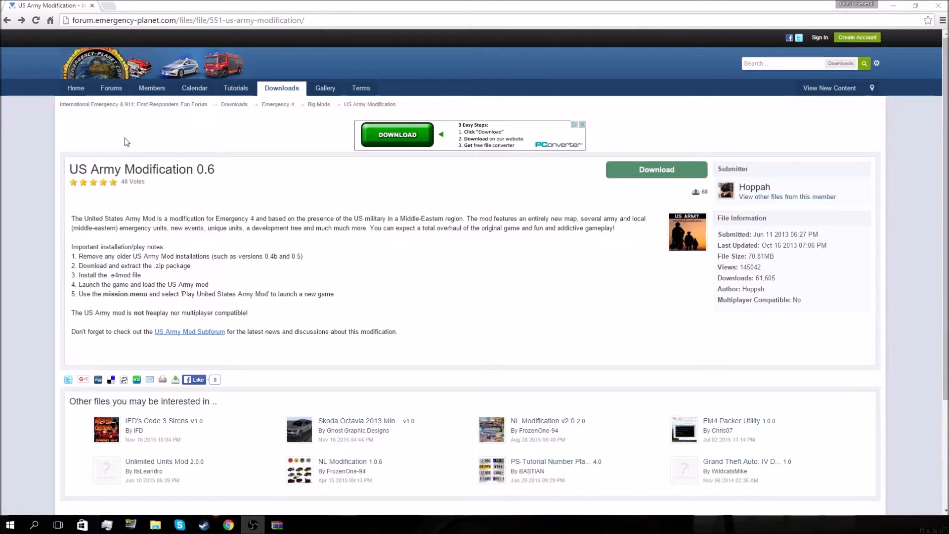
pyautogui.moveTo(97, 107)
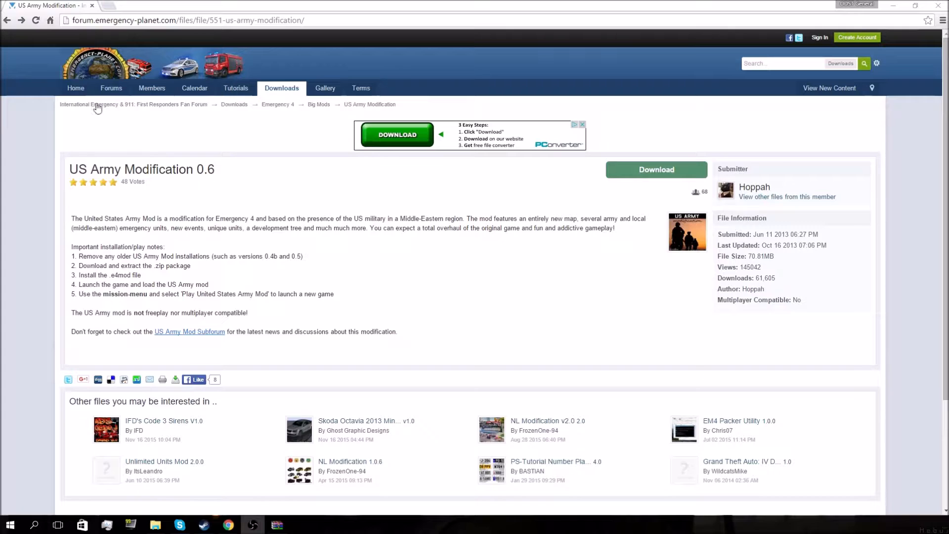
pyautogui.moveTo(581, 175)
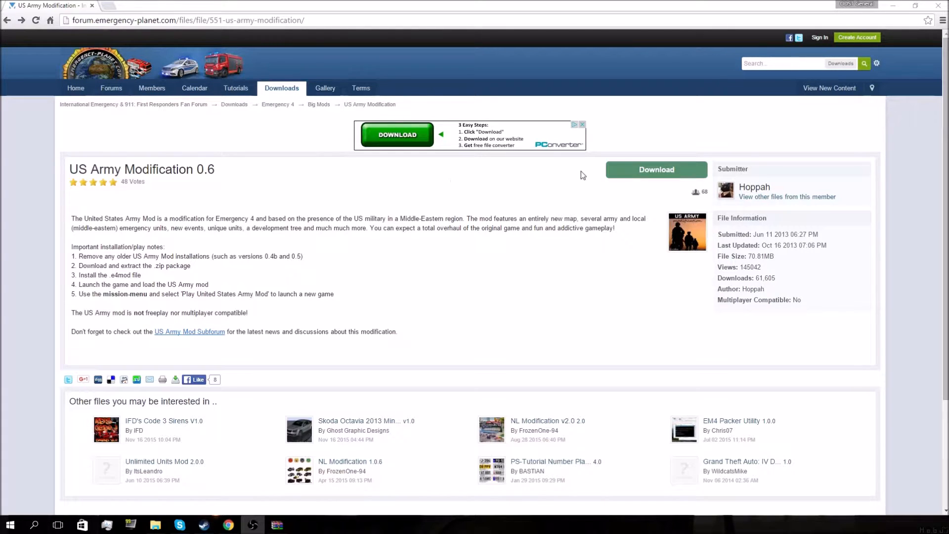
pyautogui.moveTo(607, 102)
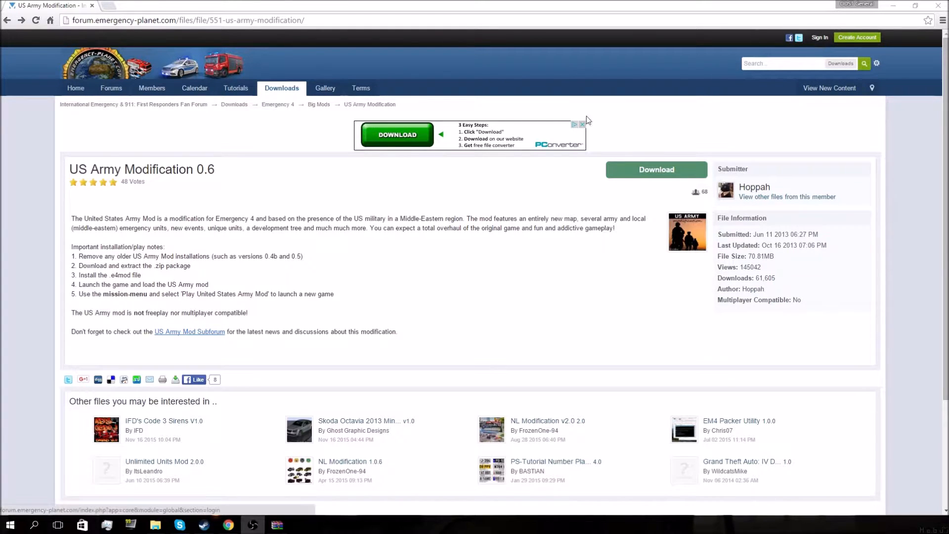
pyautogui.moveTo(347, 357)
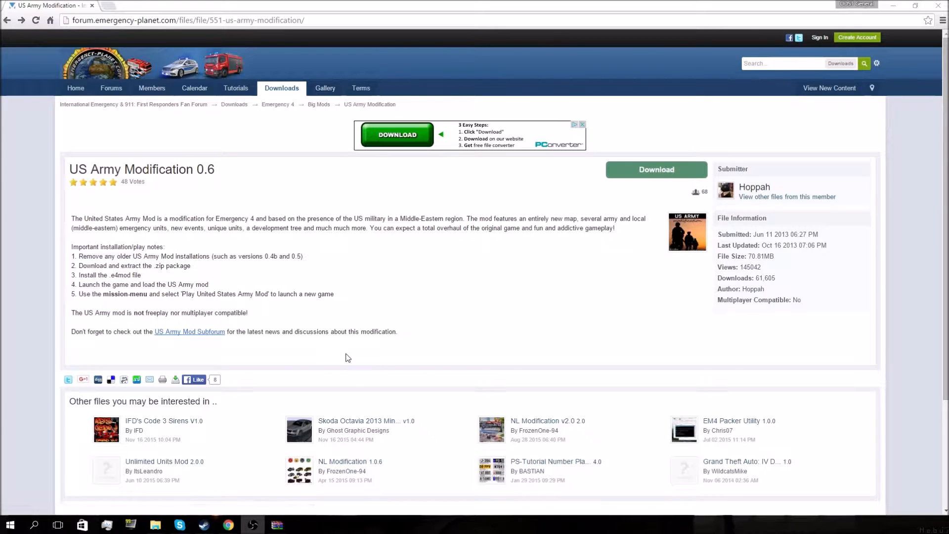
# Scroll through the 911 First Responders folder listing in File Explorer.
pyautogui.scroll(-3)
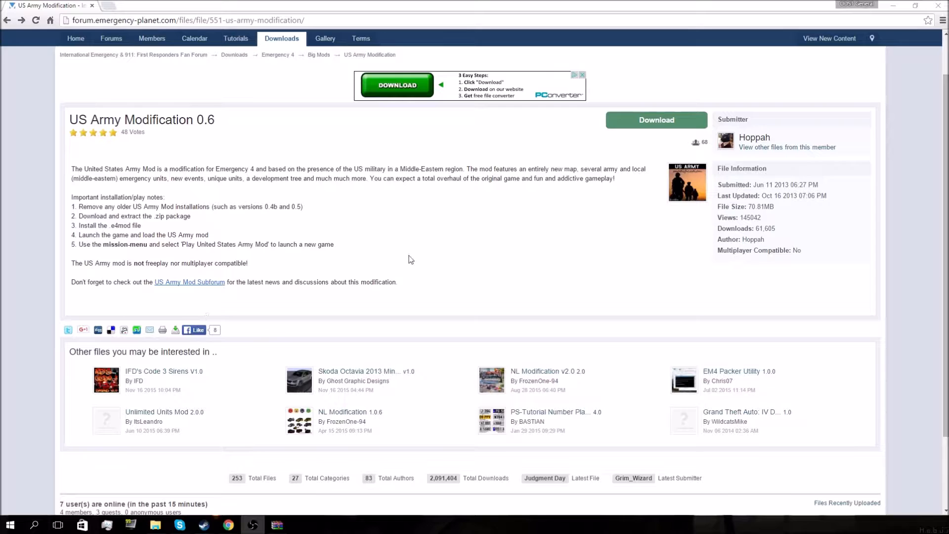
pyautogui.moveTo(662, 239)
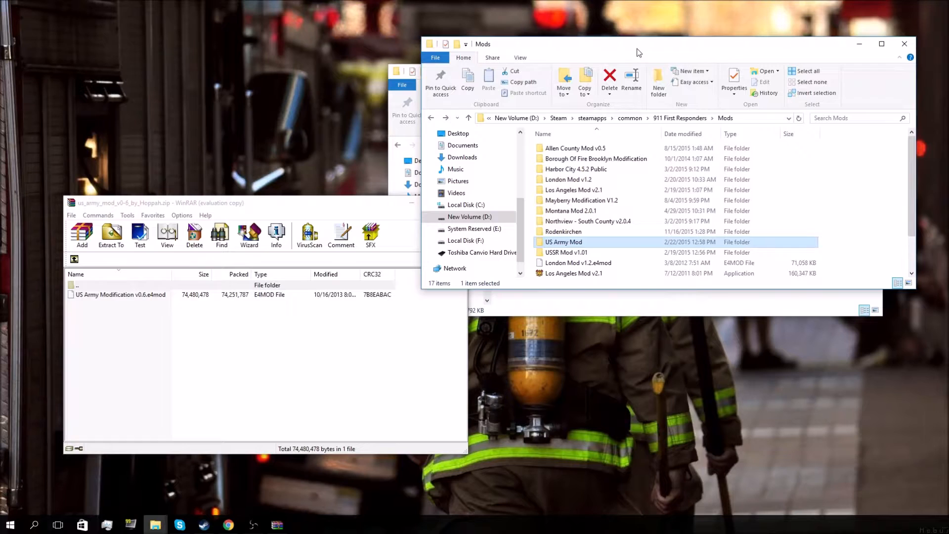
pyautogui.moveTo(538, 104)
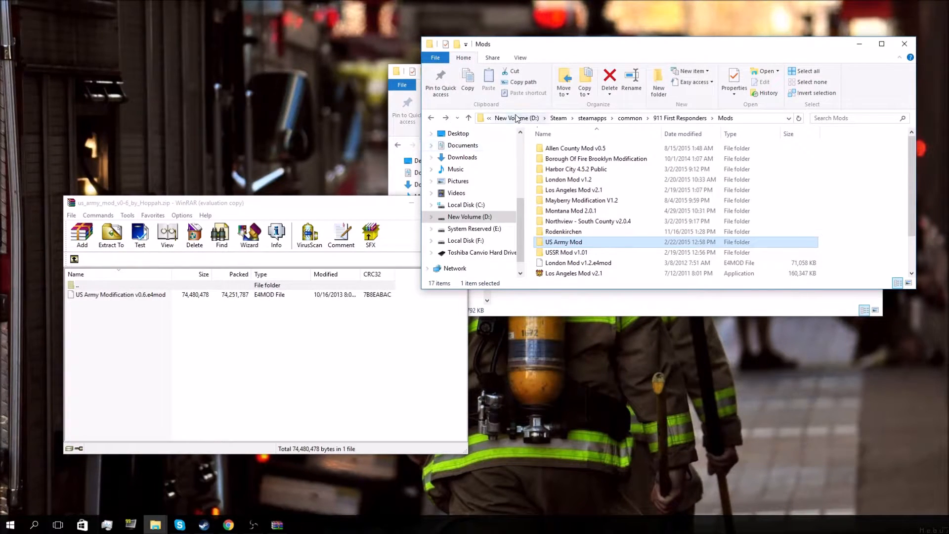
pyautogui.moveTo(558, 118)
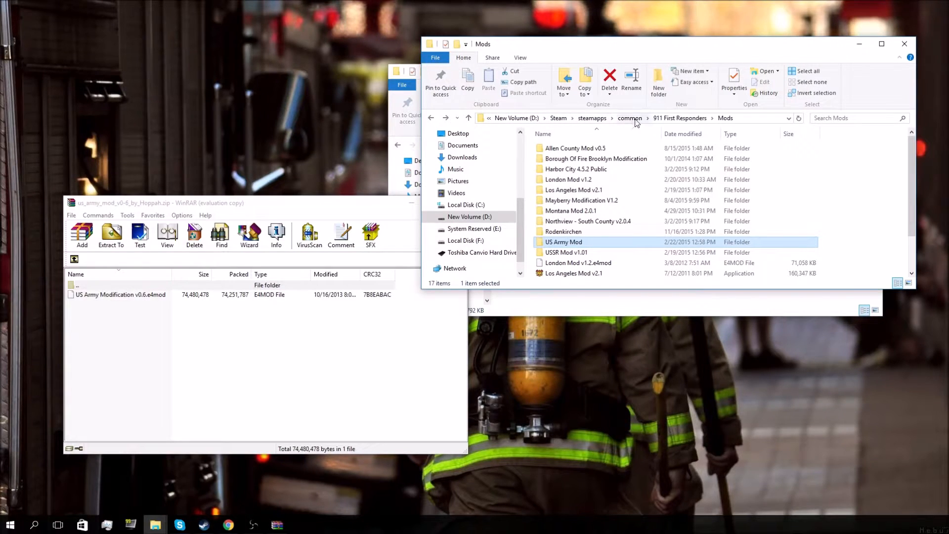
pyautogui.moveTo(677, 118)
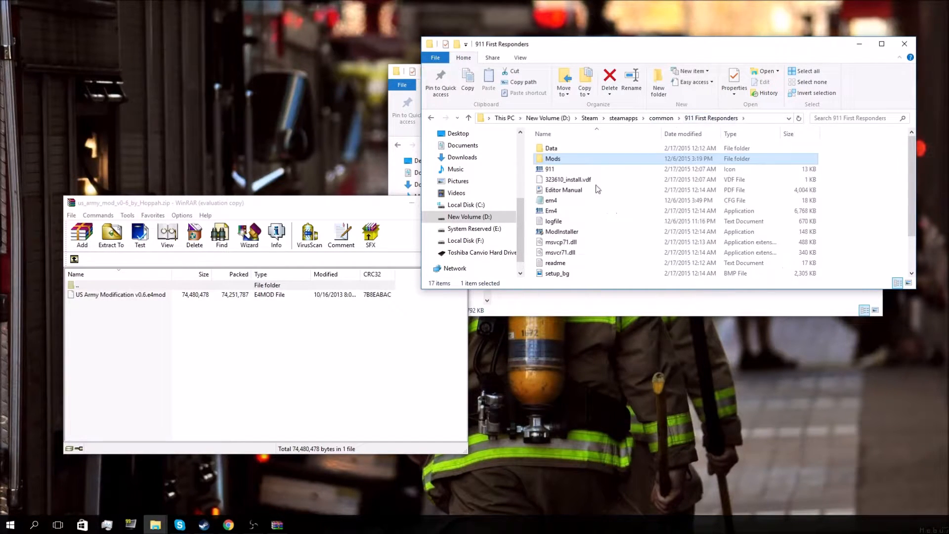
pyautogui.moveTo(616, 171)
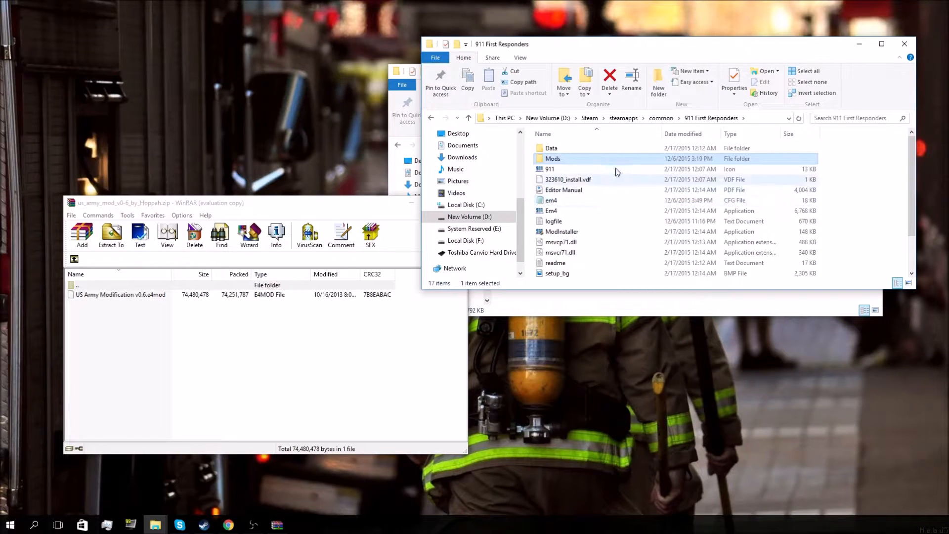
pyautogui.moveTo(626, 201)
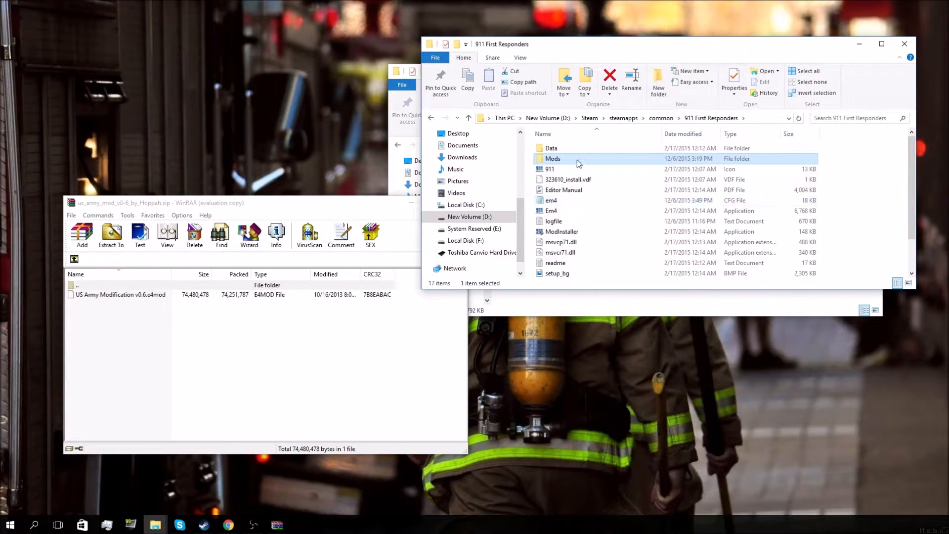
# Open the Mods folder and drop US Army Modification v0.6.e4mod into it from WinRAR.
pyautogui.doubleClick(552, 158)
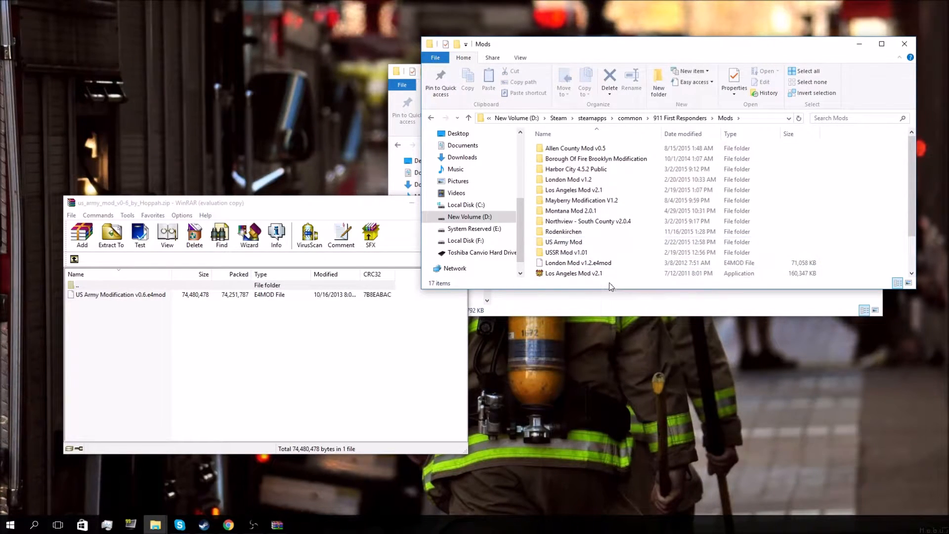
pyautogui.click(573, 231)
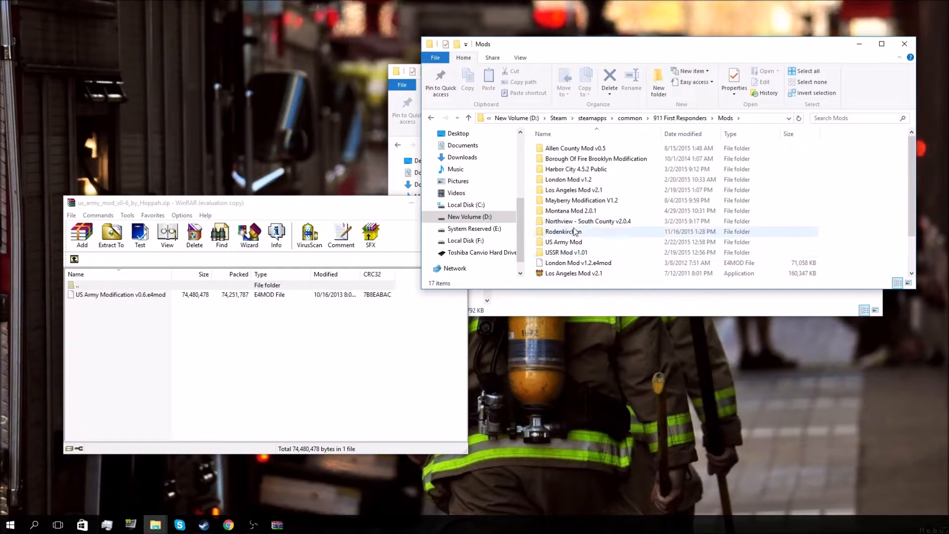
pyautogui.click(577, 262)
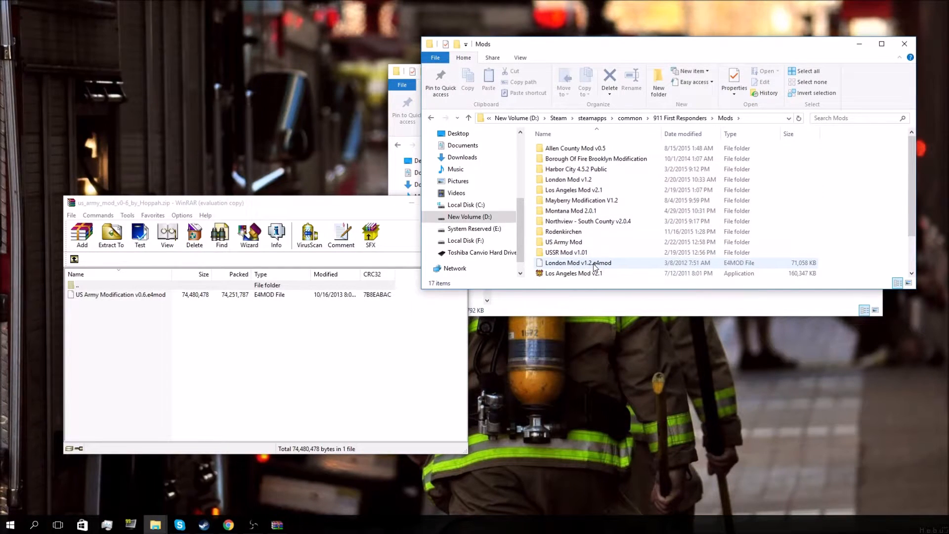
pyautogui.click(573, 189)
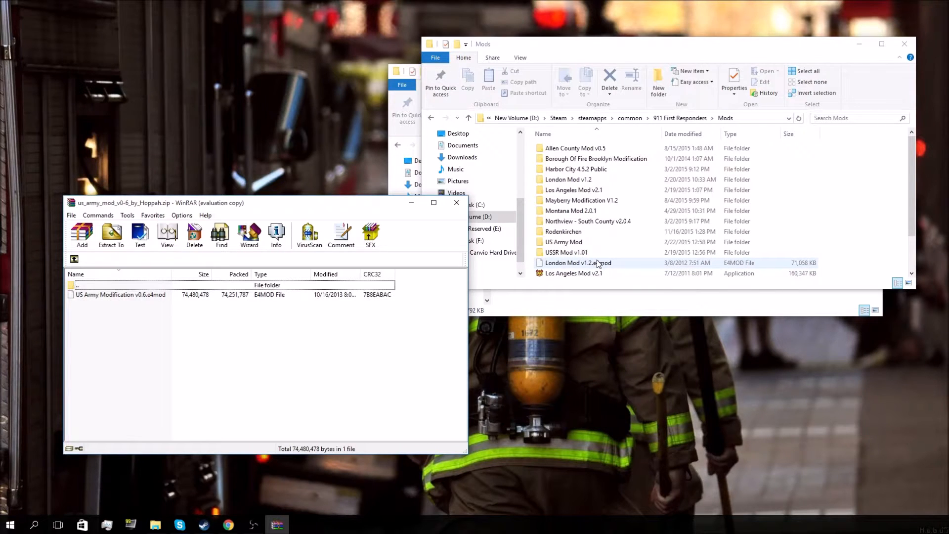
pyautogui.click(566, 253)
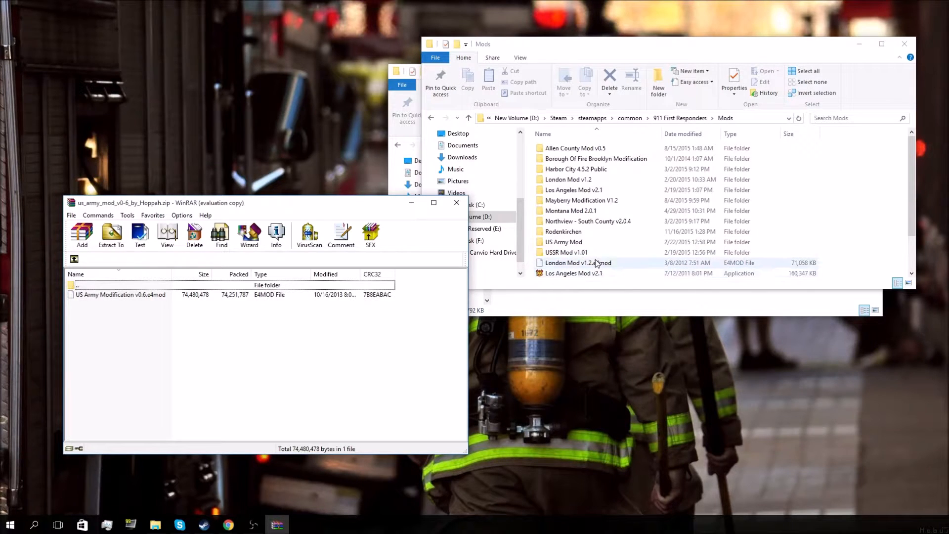
pyautogui.scroll(-3)
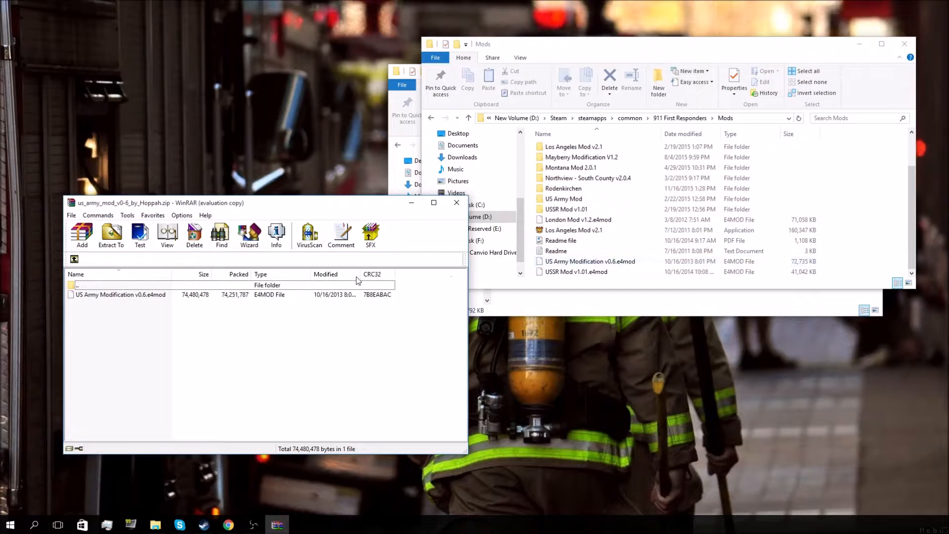
# Peek into the US Army Mod folder, return to 911 First Responders, and launch ModInstaller.
pyautogui.doubleClick(566, 199)
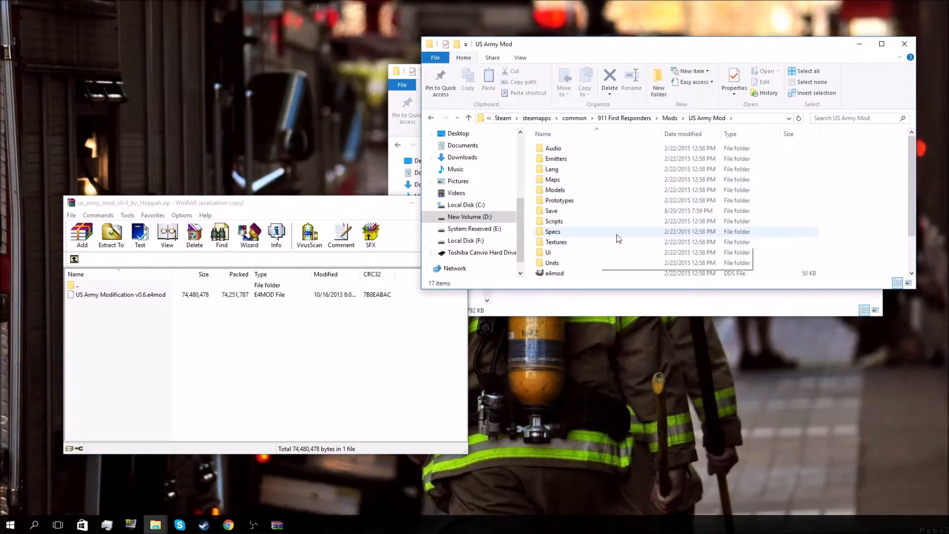
pyautogui.click(725, 118)
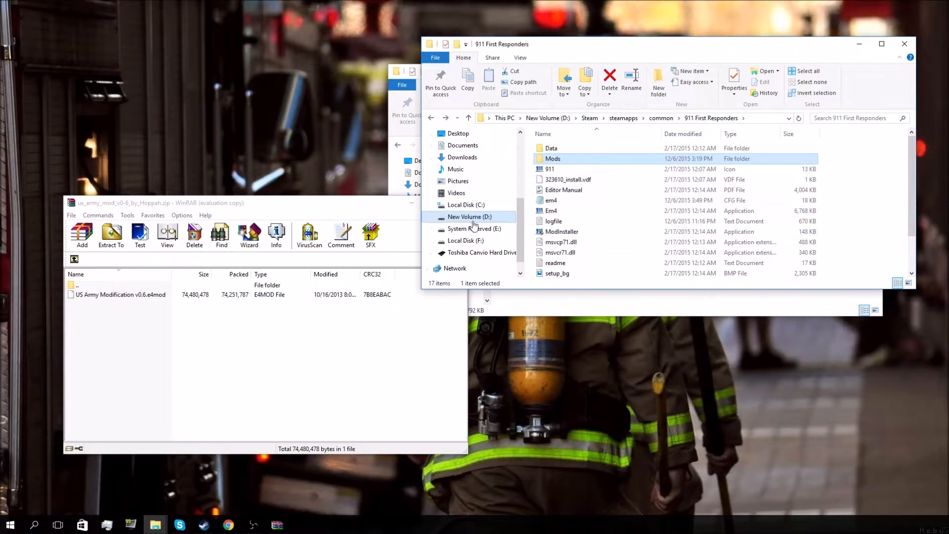
pyautogui.moveTo(587, 242)
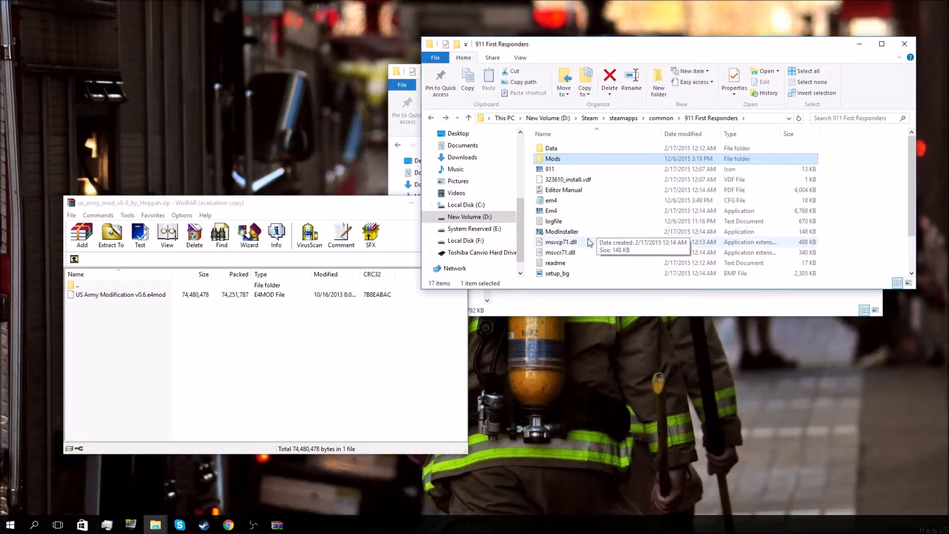
pyautogui.click(562, 231)
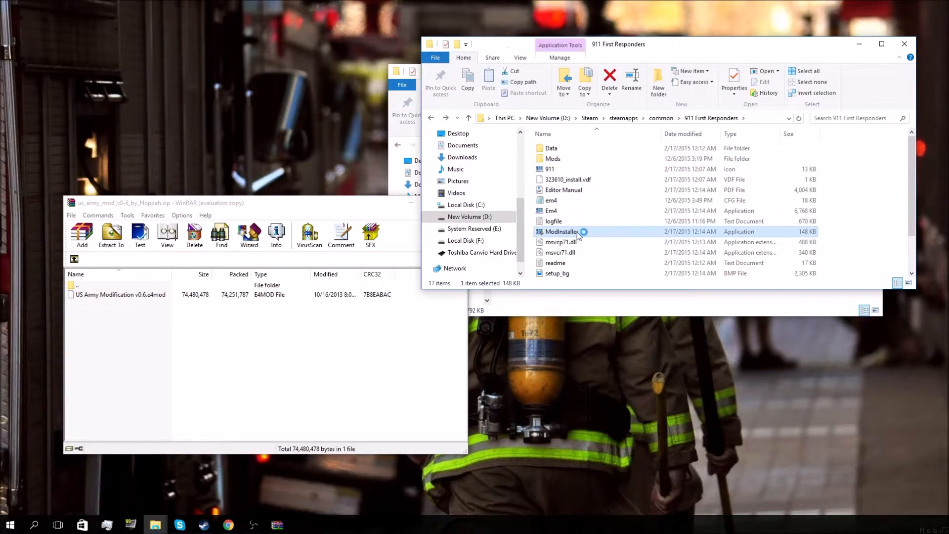
pyautogui.doubleClick(561, 232)
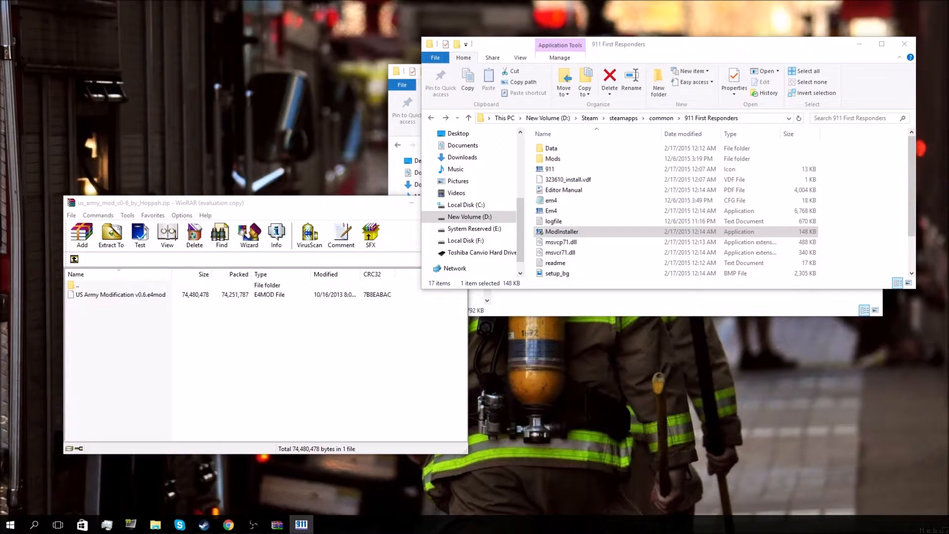
# Show Los Angeles Mod v2.1's details in the ModInstaller's installed modifications list.
pyautogui.doubleClick(561, 232)
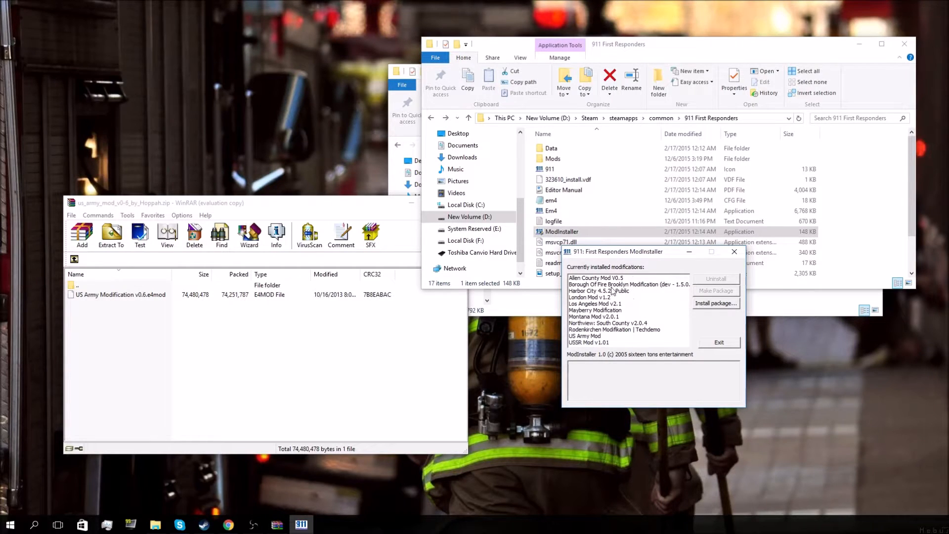
pyautogui.click(596, 303)
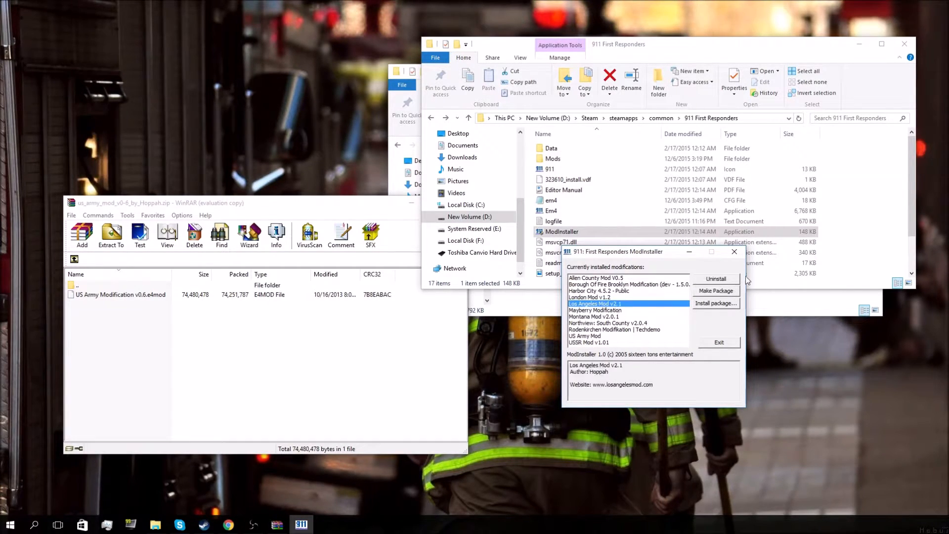
pyautogui.moveTo(681, 311)
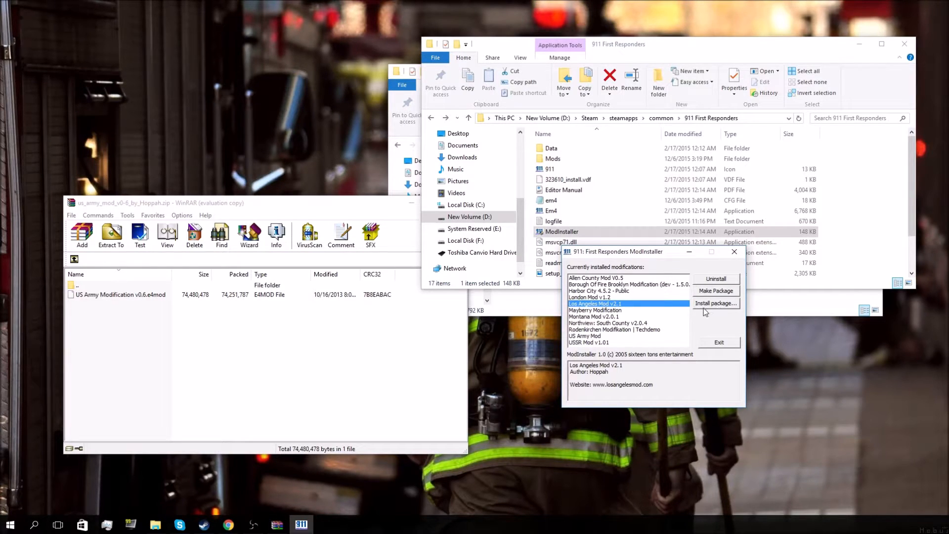
pyautogui.moveTo(607, 345)
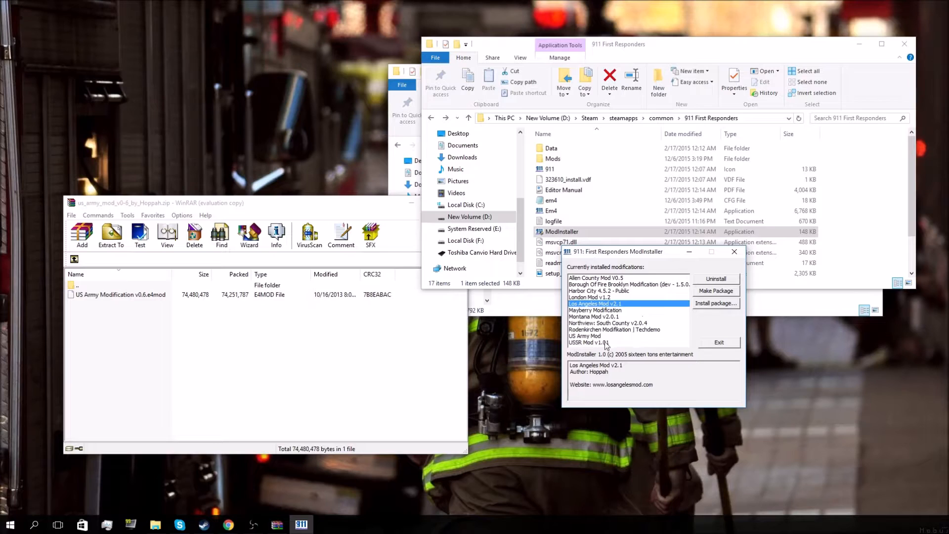
# Try installing US Army Modification v0.6.e4mod from Mods, then dismiss the duplicate-name error.
pyautogui.click(716, 303)
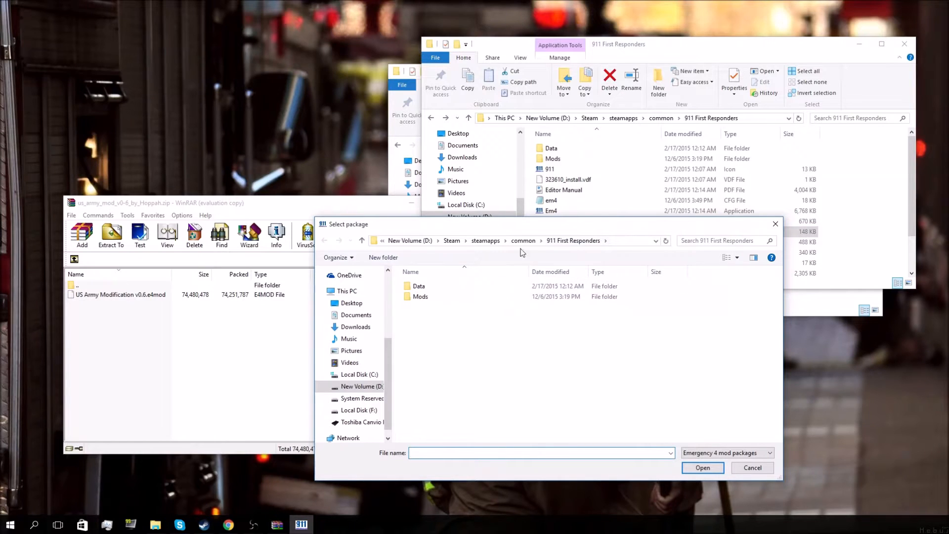
pyautogui.click(420, 296)
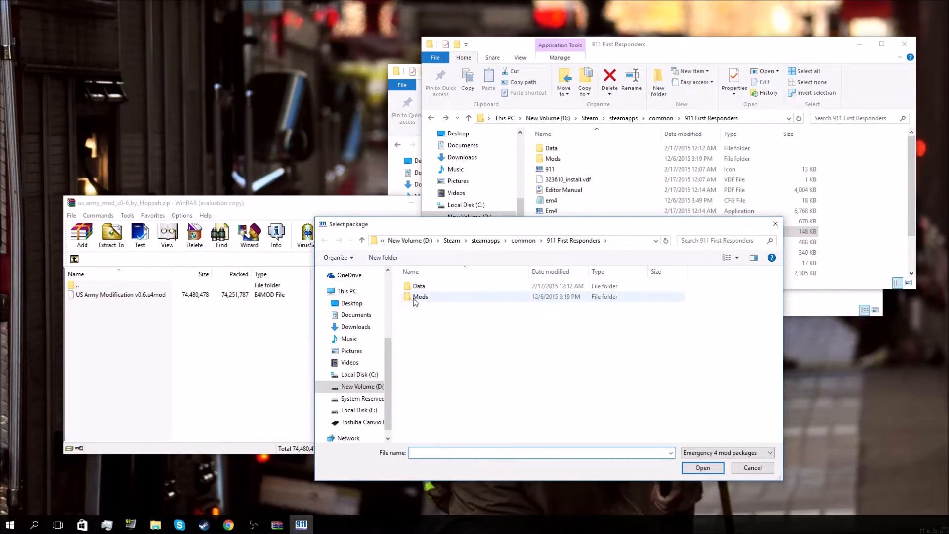
pyautogui.doubleClick(420, 296)
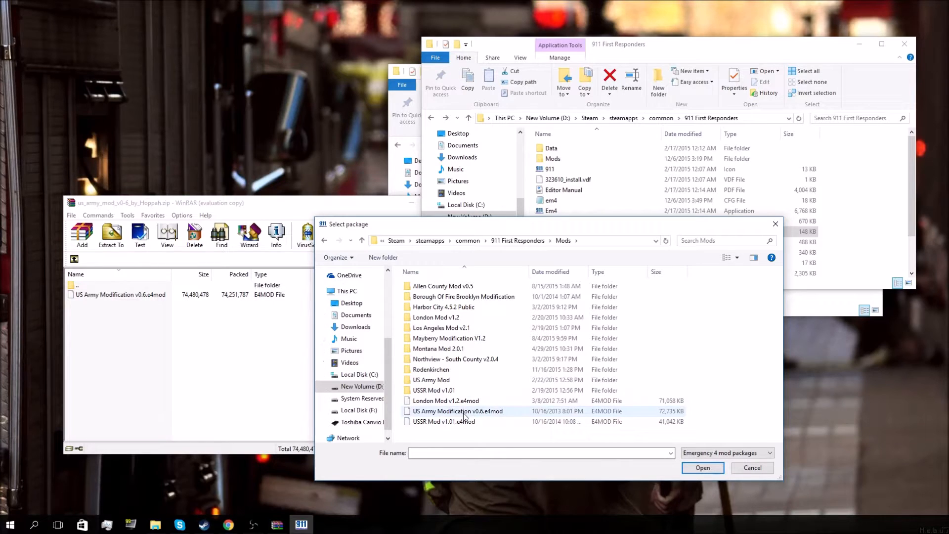
pyautogui.moveTo(459, 410)
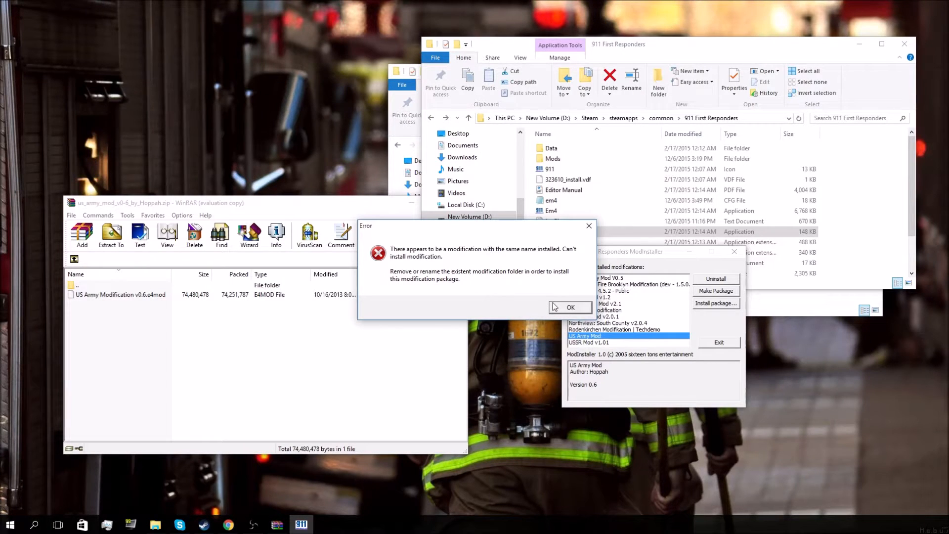
pyautogui.moveTo(558, 306)
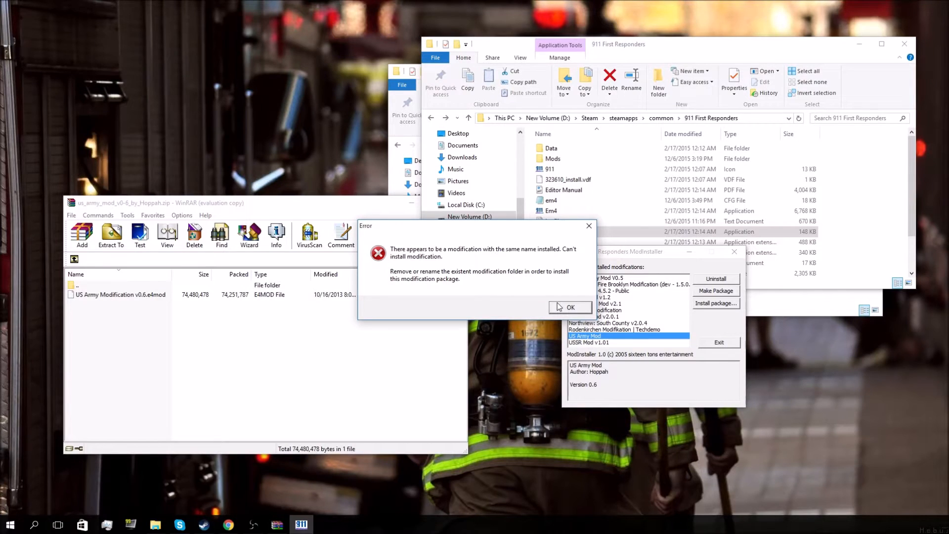
pyautogui.moveTo(570, 308)
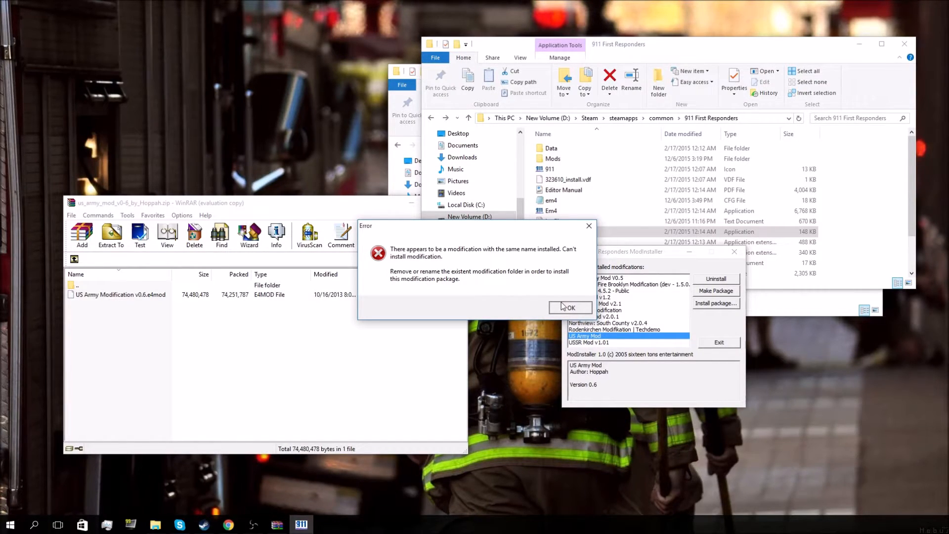
pyautogui.click(569, 307)
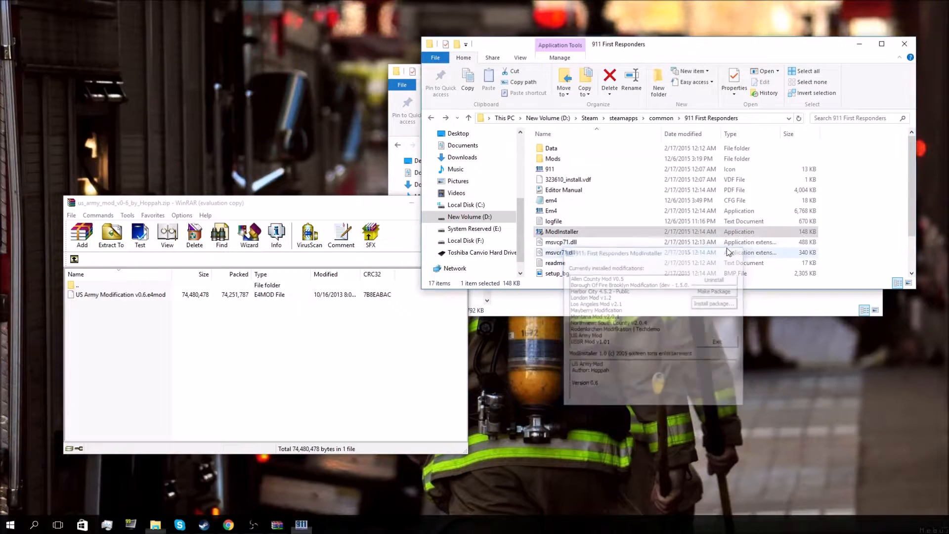
# Browse the contents of the existing US Army Mod folder inside Mods.
pyautogui.doubleClick(551, 159)
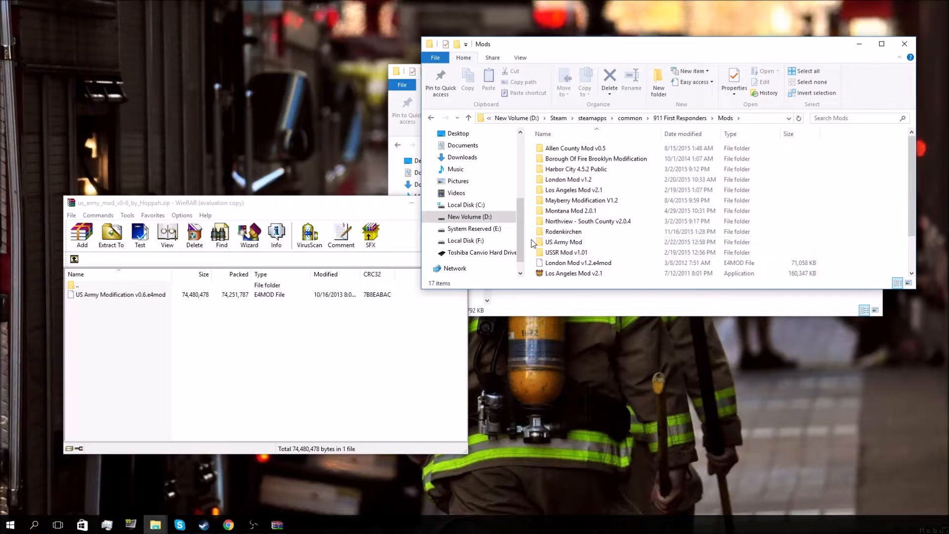
pyautogui.click(563, 242)
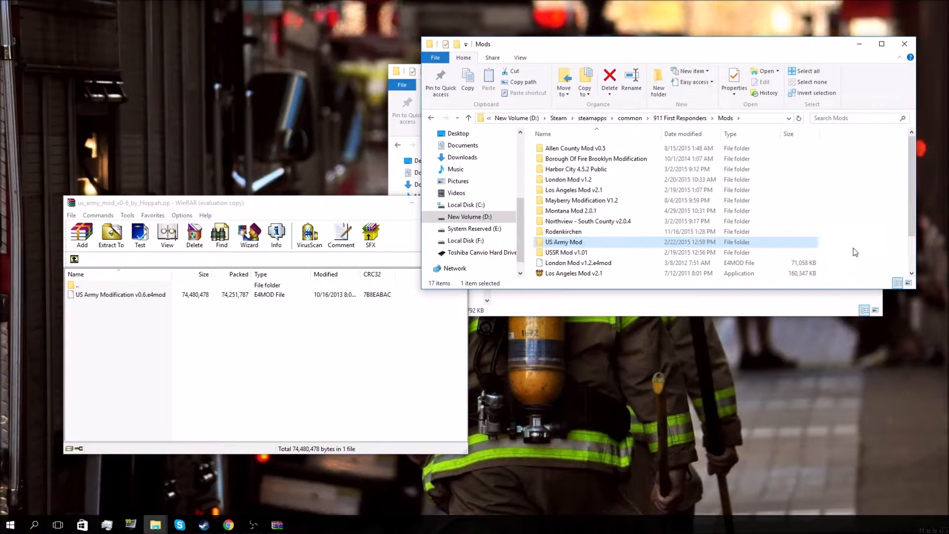
pyautogui.doubleClick(563, 241)
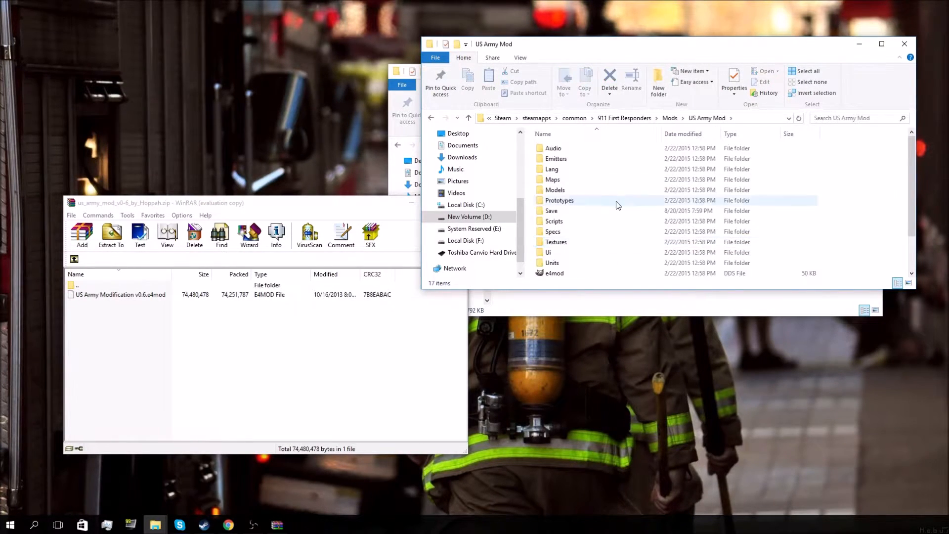
pyautogui.scroll(-3)
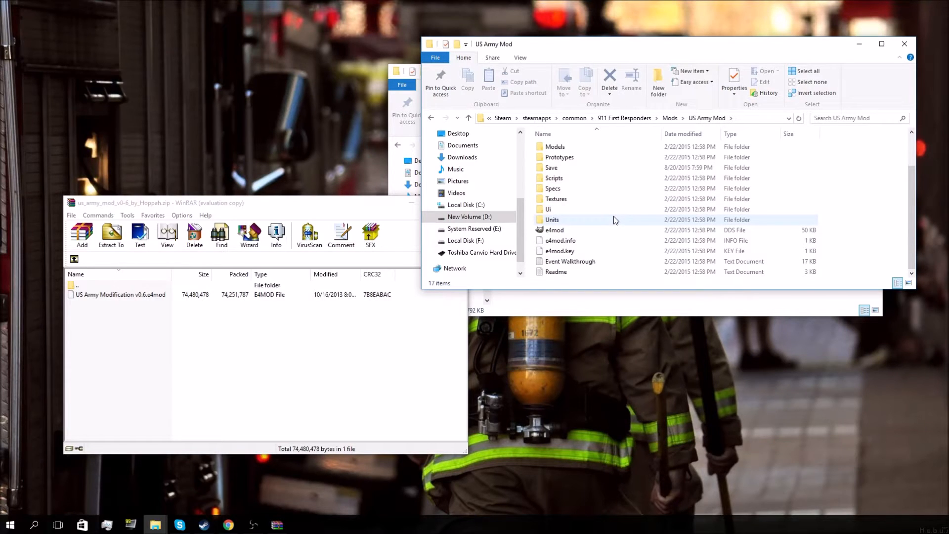
pyautogui.scroll(3)
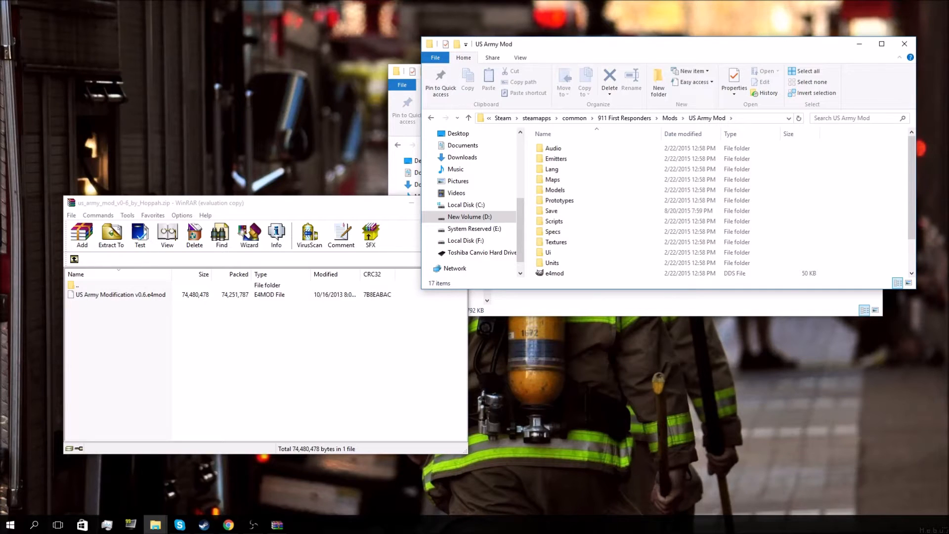
pyautogui.click(267, 363)
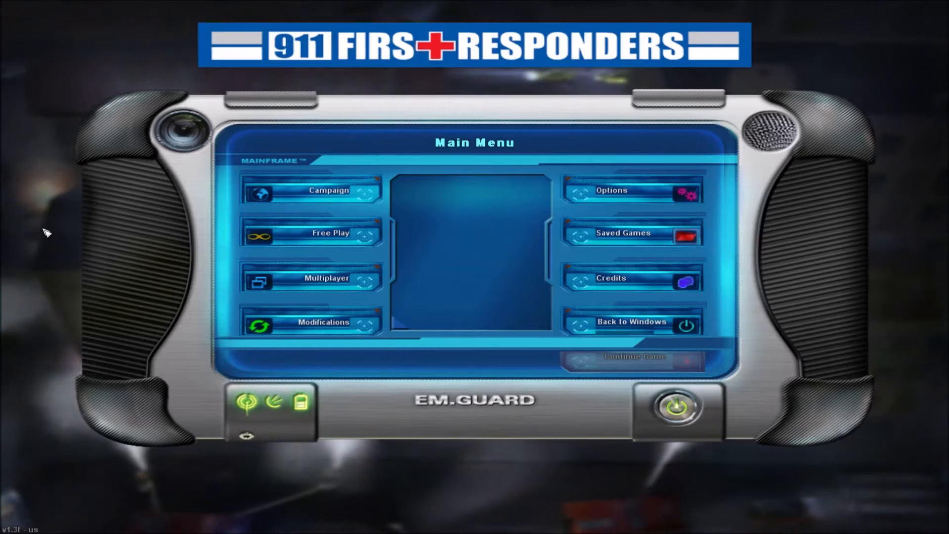
pyautogui.moveTo(323, 322)
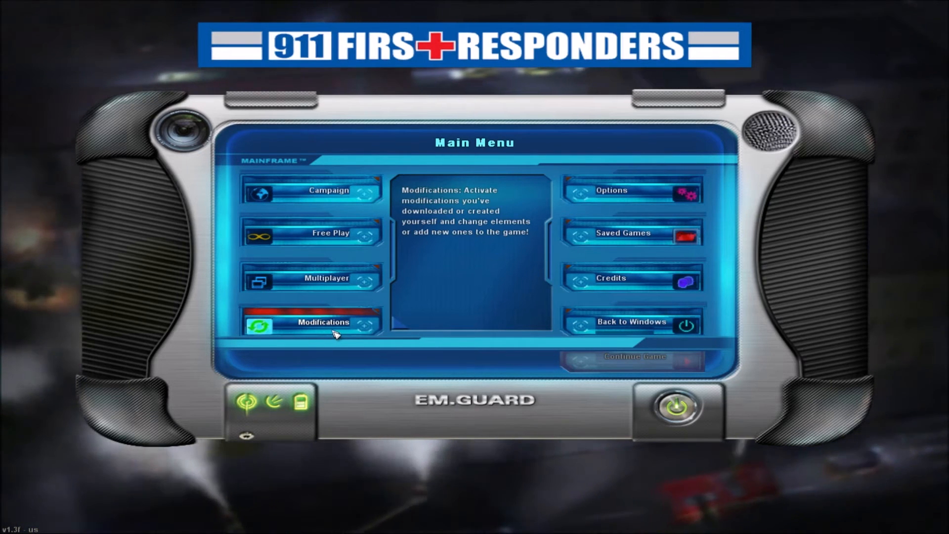
# Select US Army Mod version 0.6 from the Modifications list and activate it.
pyautogui.click(324, 322)
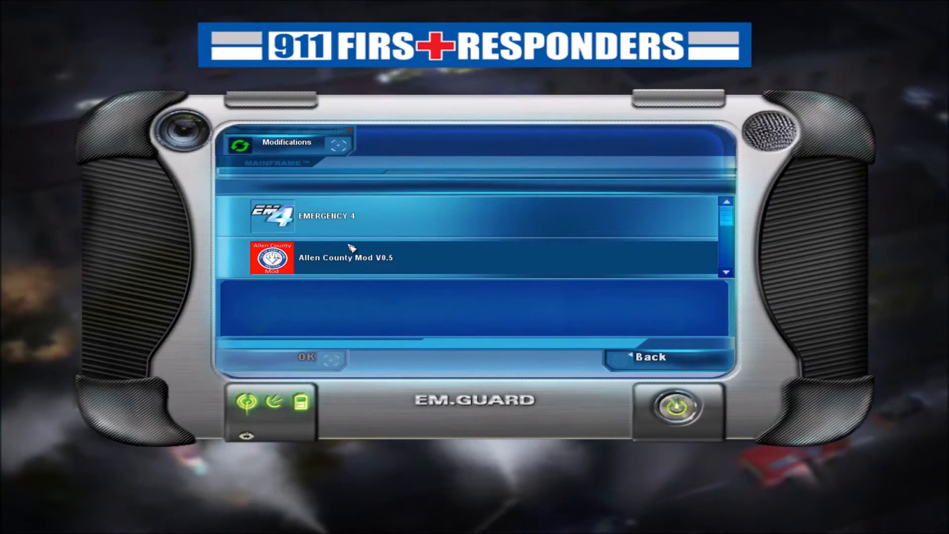
pyautogui.scroll(-3)
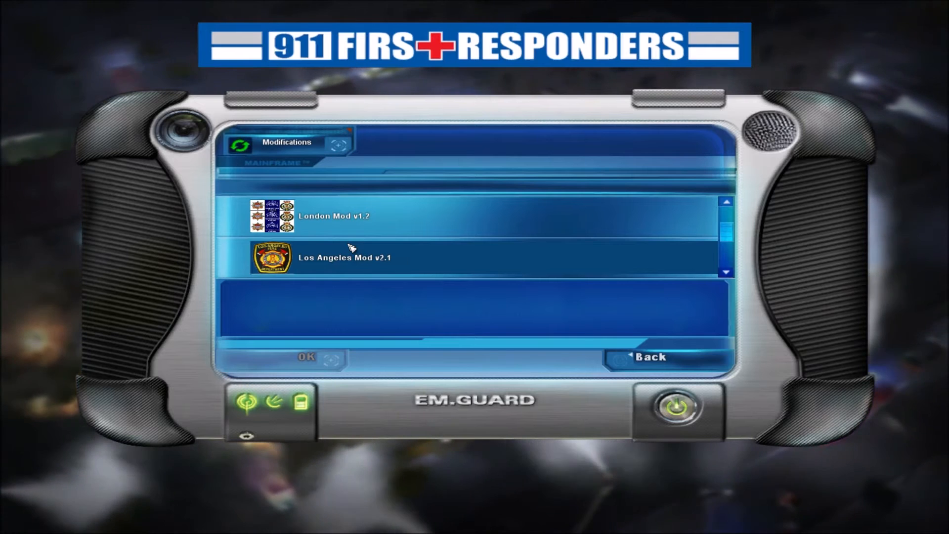
pyautogui.scroll(-3)
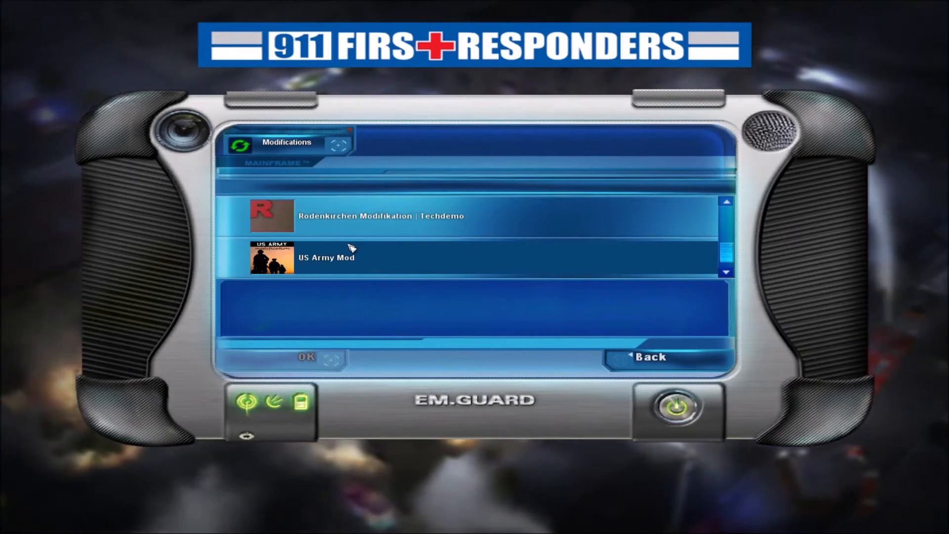
pyautogui.scroll(-3)
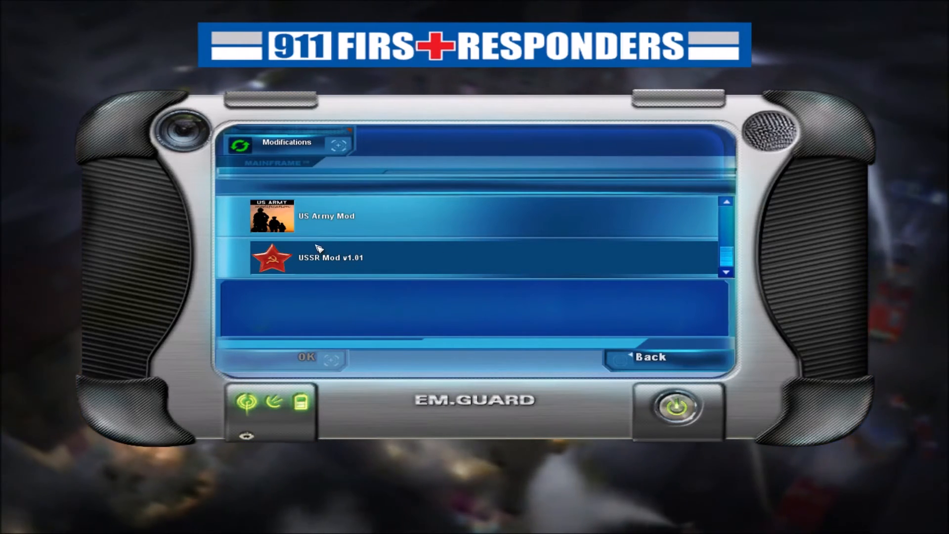
pyautogui.scroll(-3)
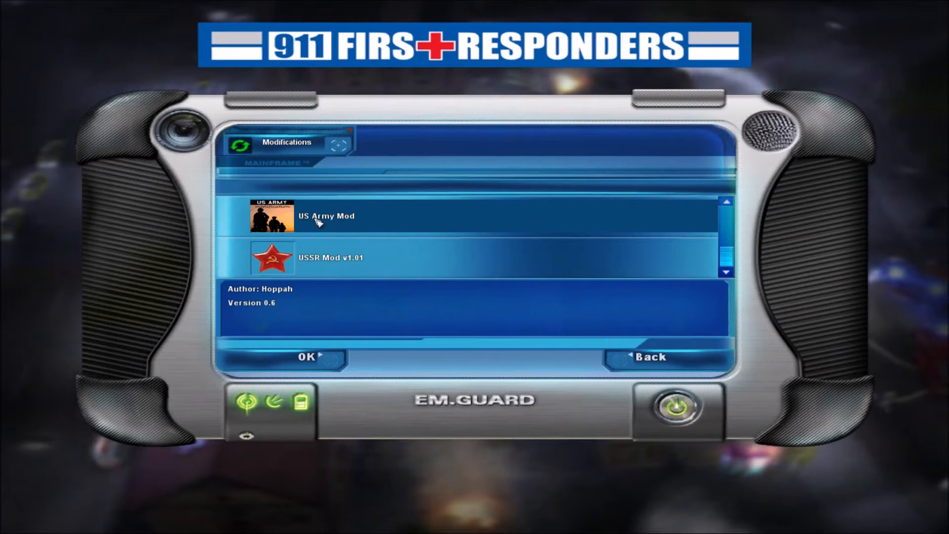
pyautogui.click(651, 356)
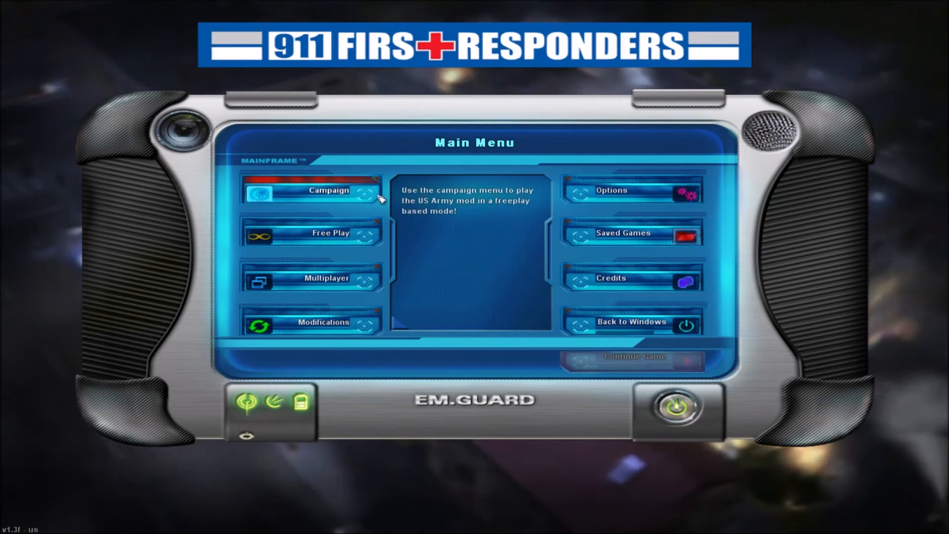
pyautogui.moveTo(356, 304)
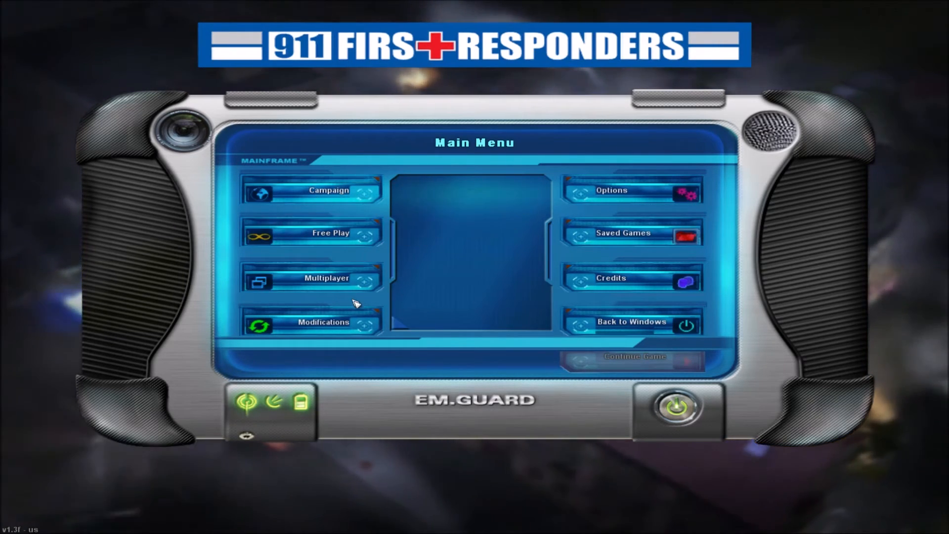
# Open the Campaign screen showing mission 01, 'Play United States Army Mod'.
pyautogui.click(329, 233)
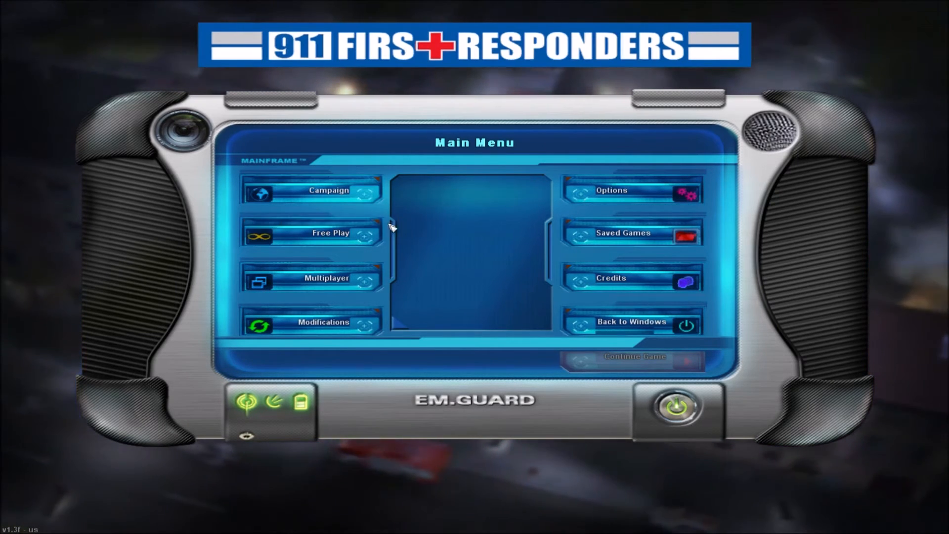
pyautogui.moveTo(329, 190)
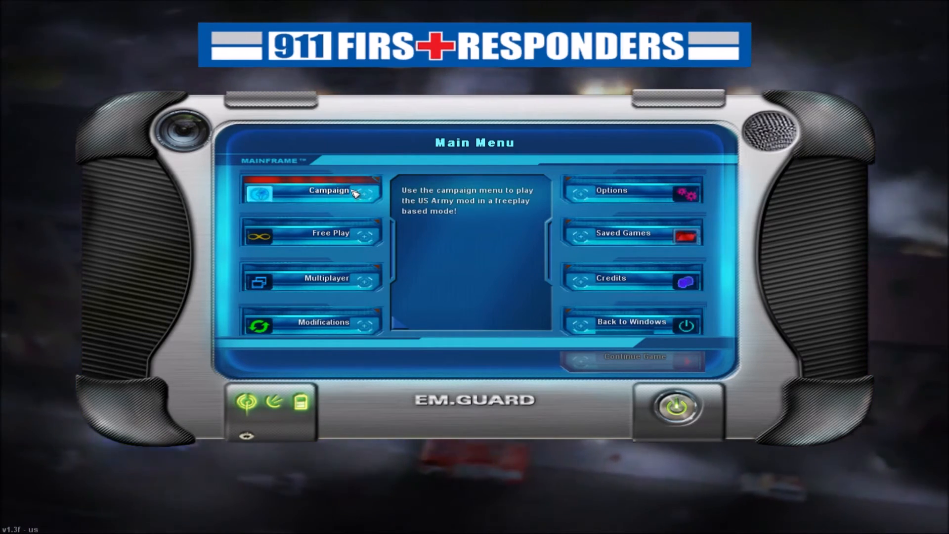
pyautogui.click(312, 189)
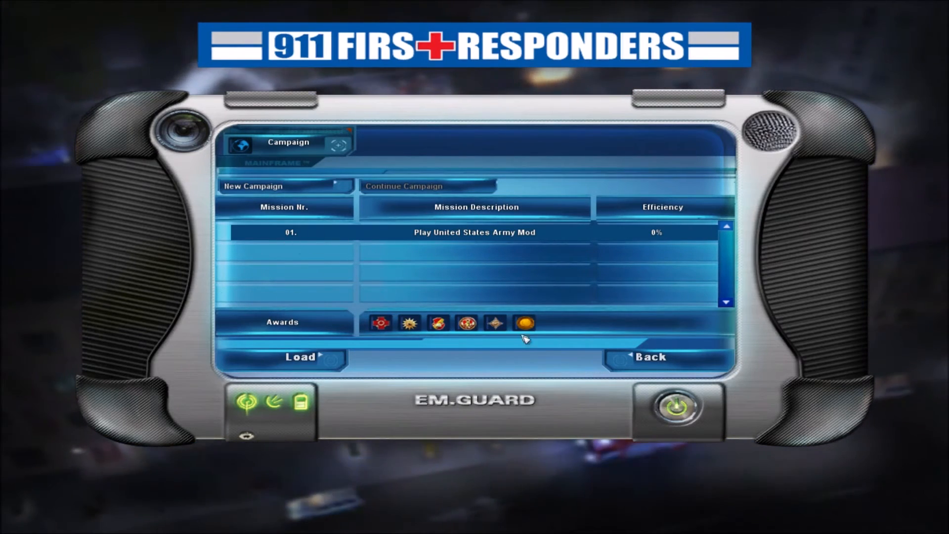
pyautogui.moveTo(386, 359)
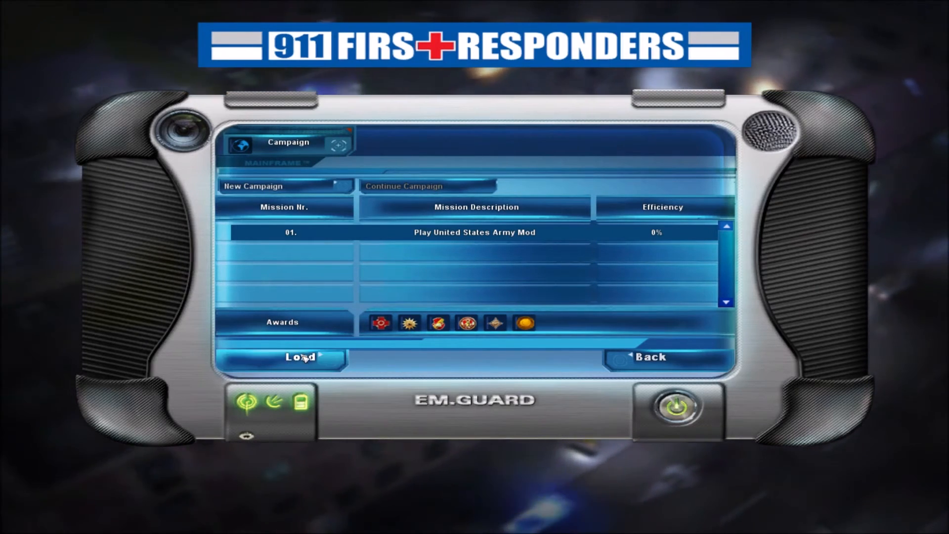
# Load the 'Play United States Army Mod' mission, continue past loading, and press START.
pyautogui.click(298, 356)
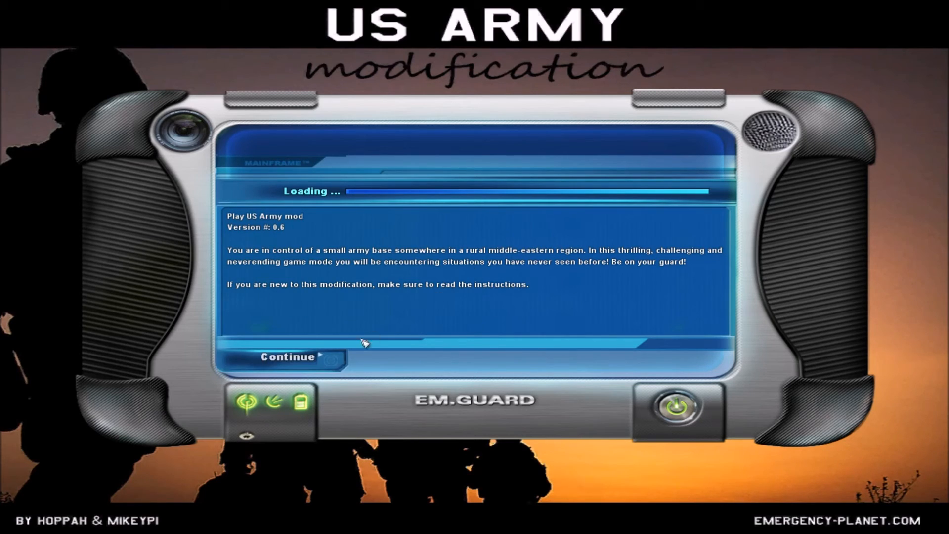
pyautogui.click(289, 357)
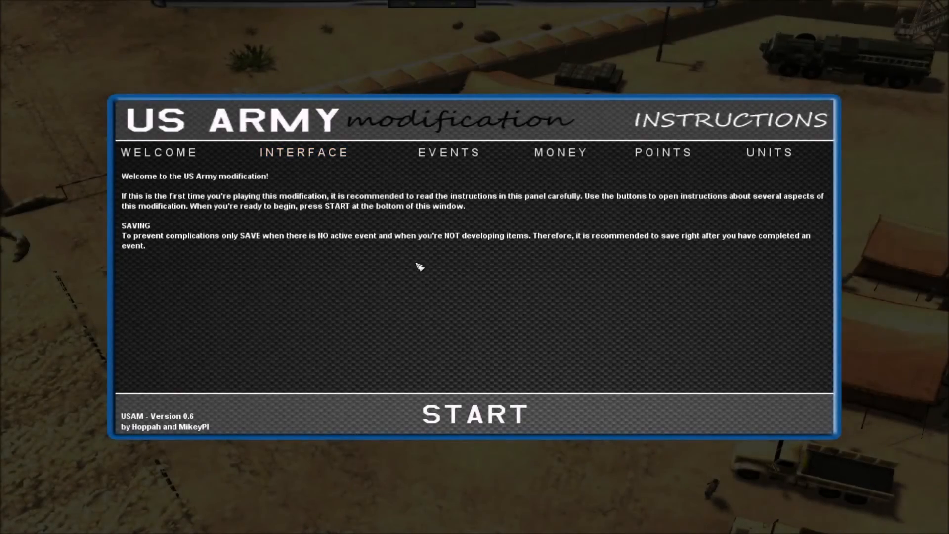
pyautogui.click(475, 413)
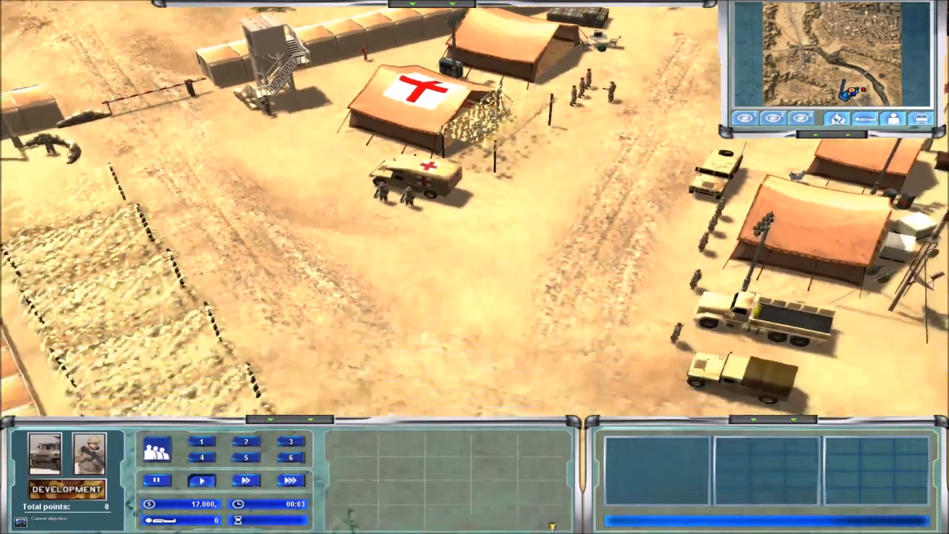